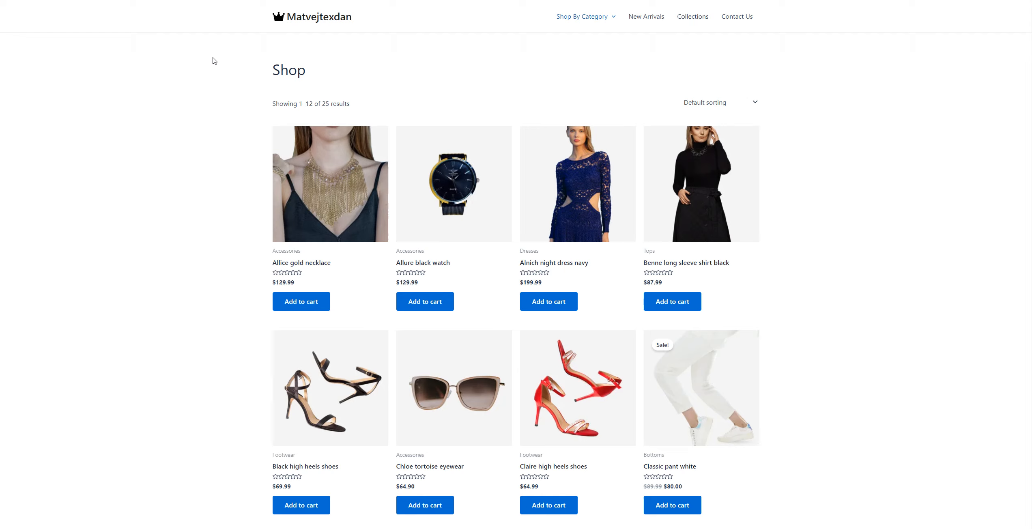
{"action": "mouse_move", "coordinate": [197, 44]}
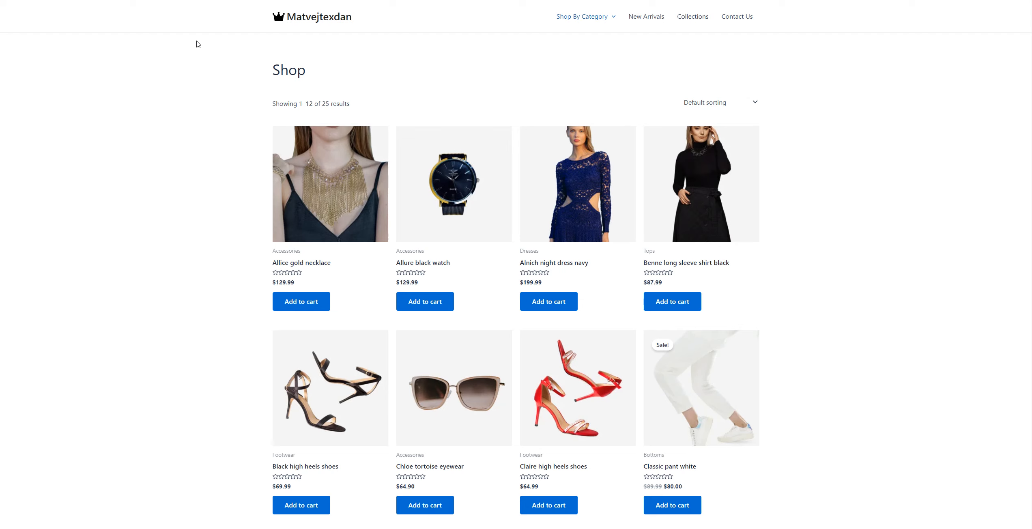
Scroll to the shop footer, select the listed phone number and bring up its copy options.
{"action": "scroll", "scroll_direction": "down", "scroll_amount": 3}
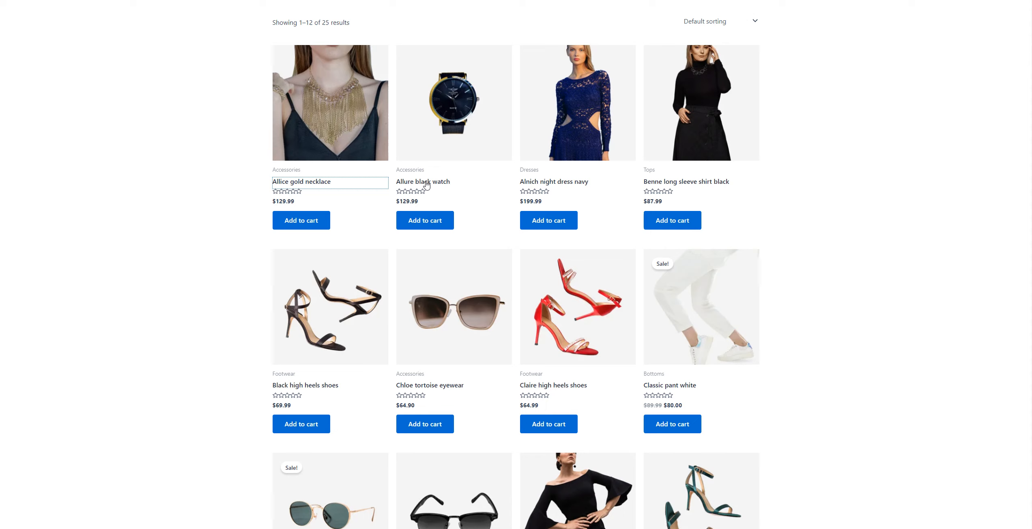
{"action": "scroll", "scroll_direction": "down", "scroll_amount": 3}
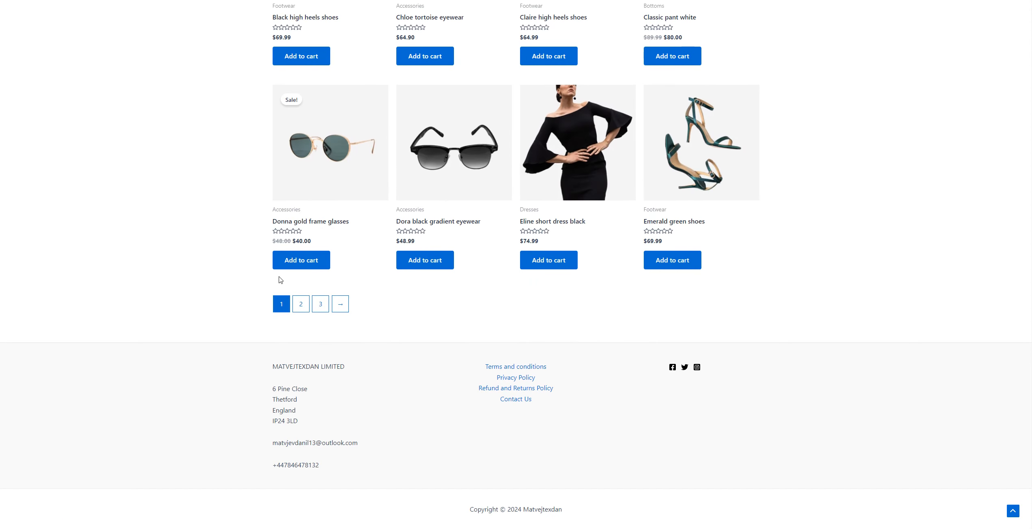
{"action": "mouse_move", "coordinate": [406, 405]}
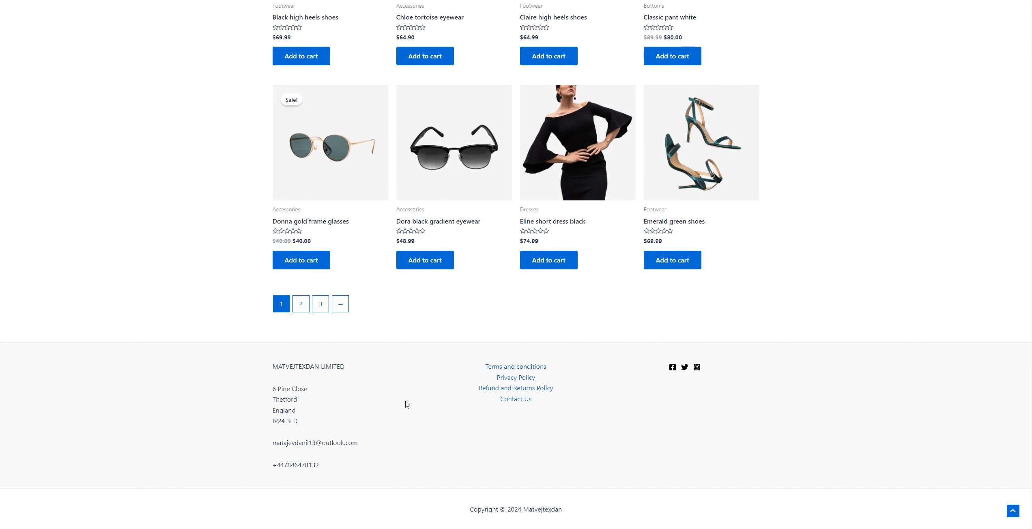
{"action": "mouse_move", "coordinate": [515, 399]}
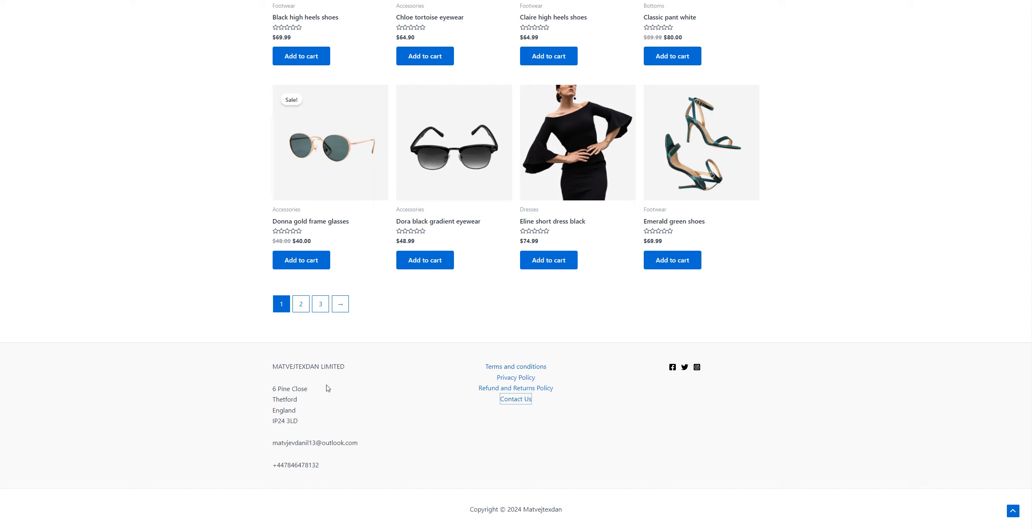
{"action": "double_click", "coordinate": [315, 442]}
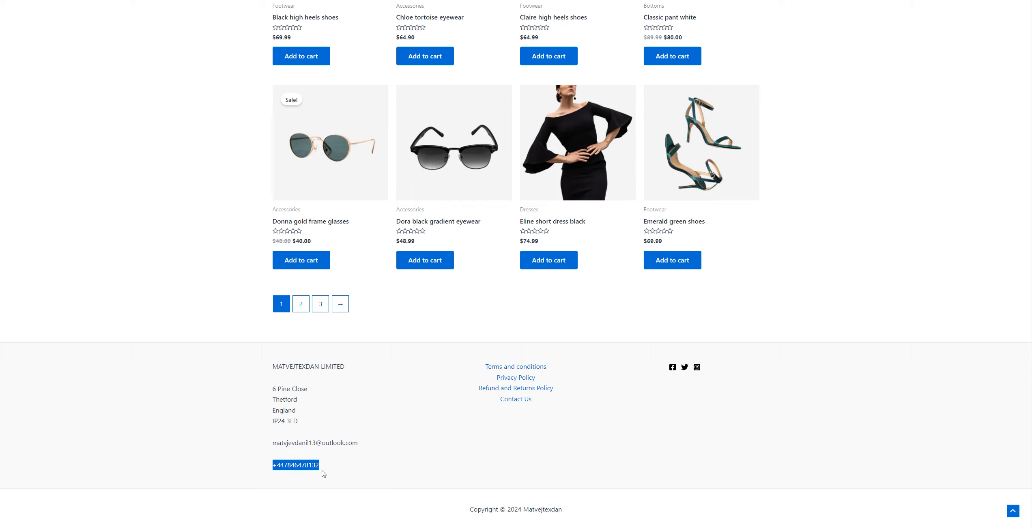
{"action": "right_click", "coordinate": [296, 466]}
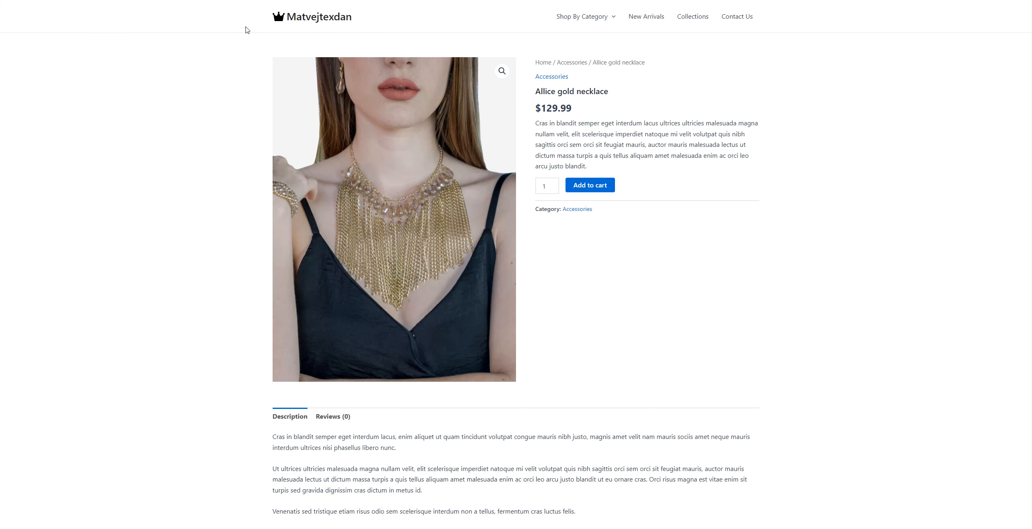
{"action": "mouse_move", "coordinate": [253, 191]}
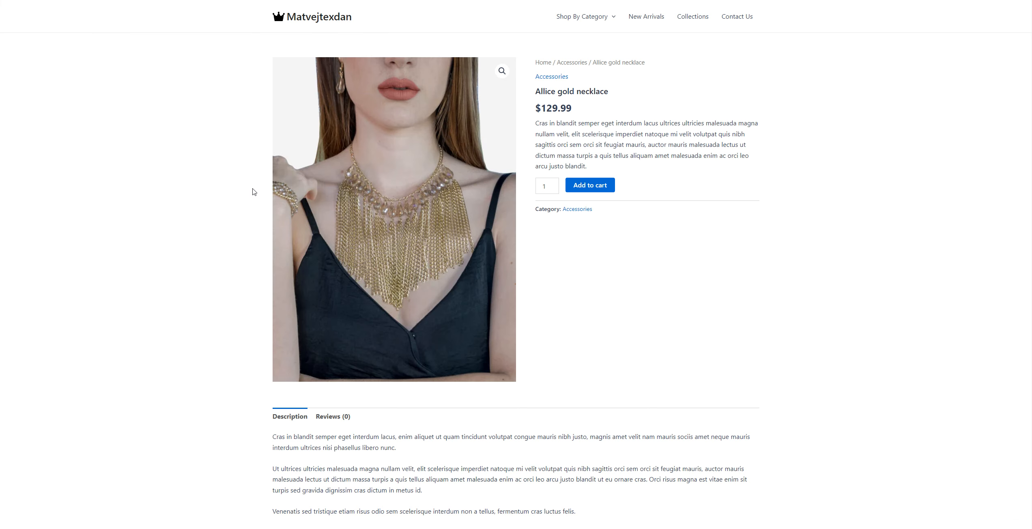
{"action": "mouse_move", "coordinate": [263, 199]}
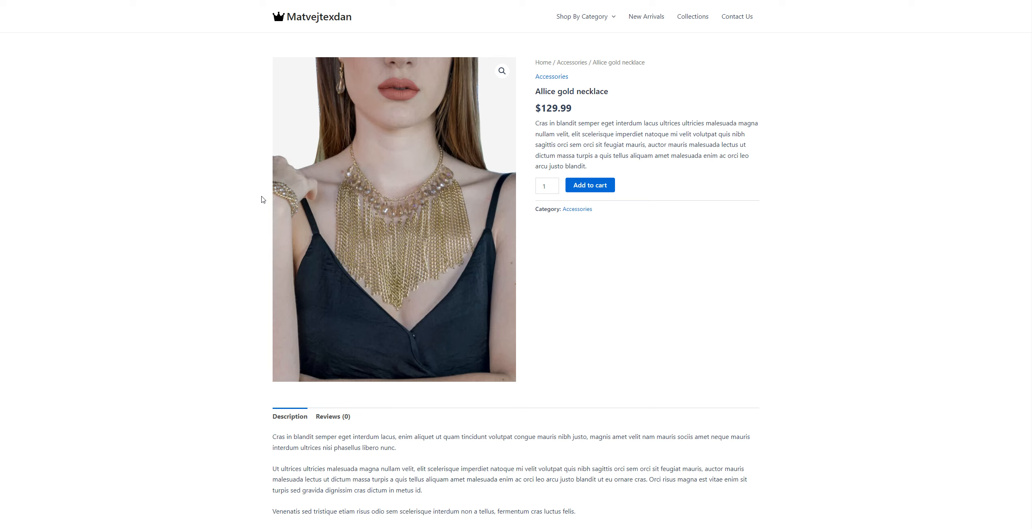
{"action": "mouse_move", "coordinate": [266, 199]}
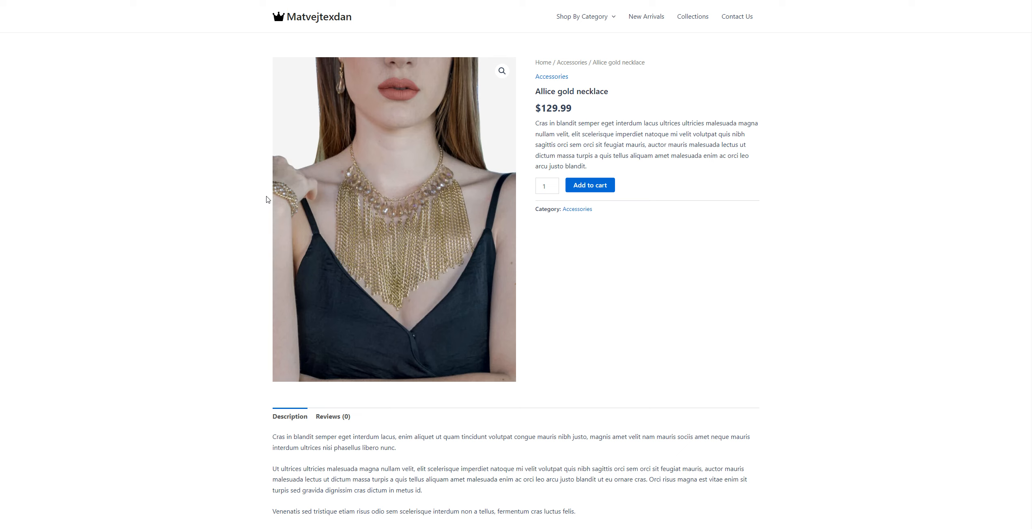
Select and review the necklace's placeholder product description.
{"action": "scroll", "scroll_direction": "down", "scroll_amount": 3}
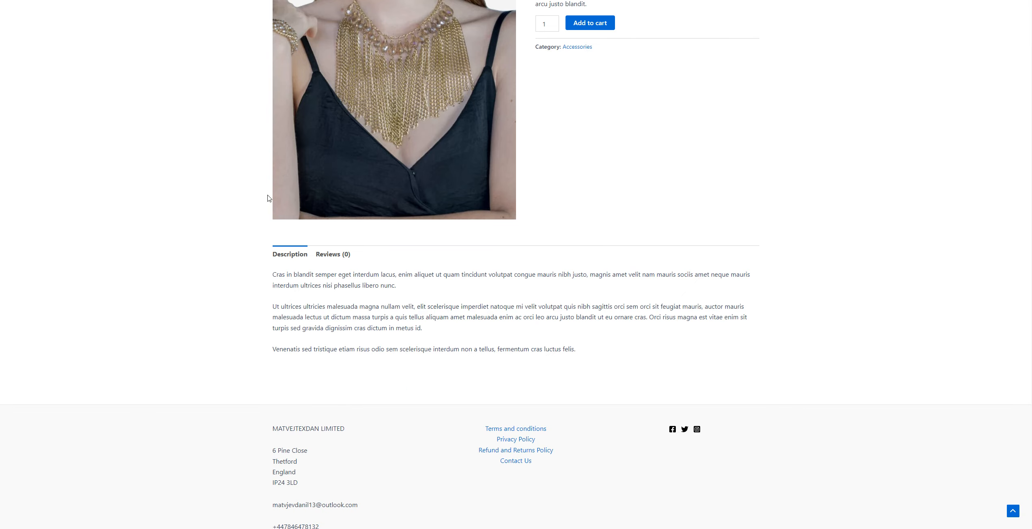
{"action": "scroll", "scroll_direction": "down", "scroll_amount": 3}
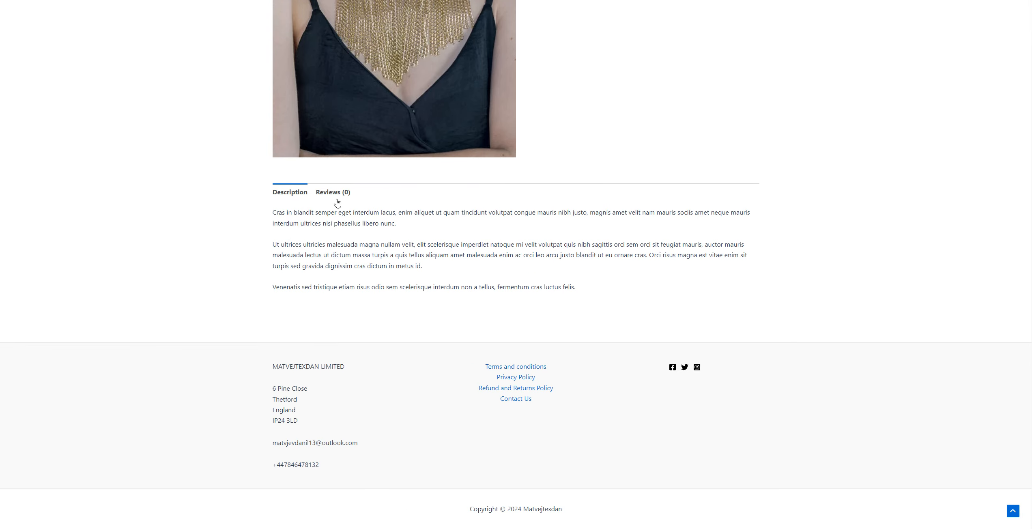
{"action": "left_click_drag", "start_coordinate": [273, 211], "coordinate": [574, 287]}
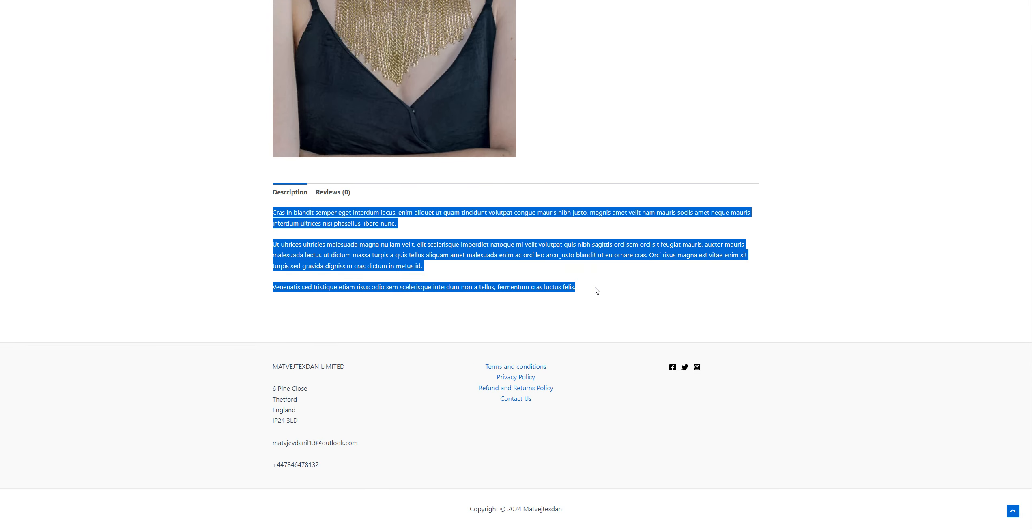
{"action": "mouse_move", "coordinate": [213, 239]}
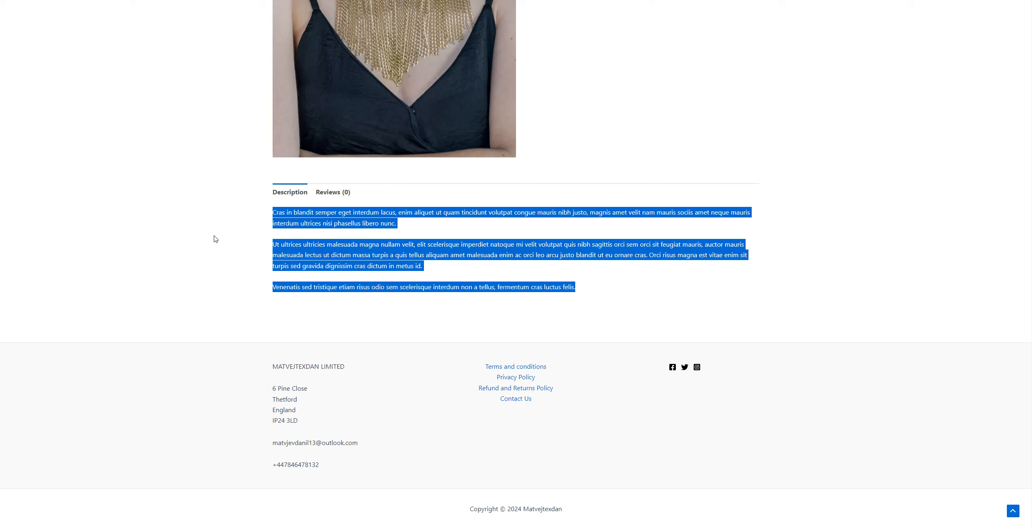
{"action": "left_click", "coordinate": [431, 271]}
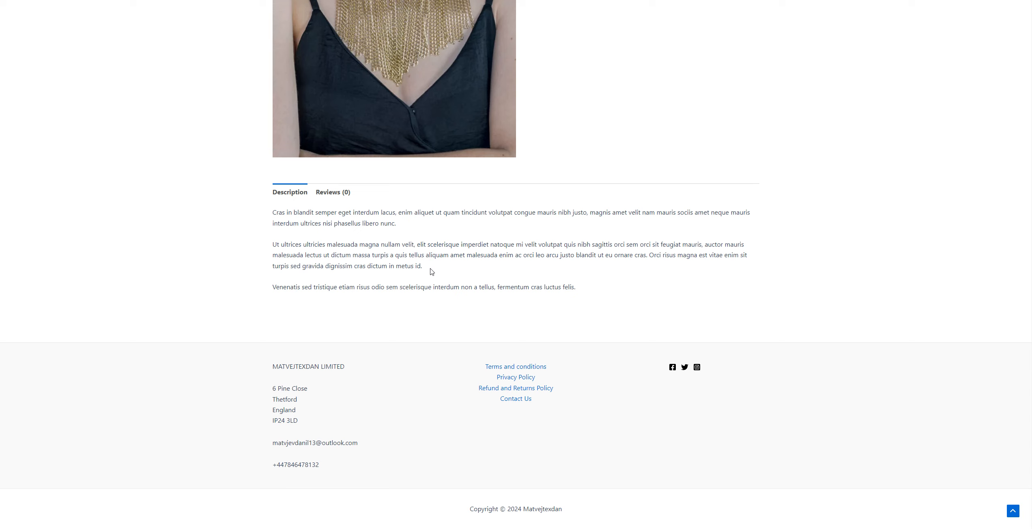
Check the necklace's empty Reviews (0) tab and its comment form.
{"action": "left_click", "coordinate": [333, 191]}
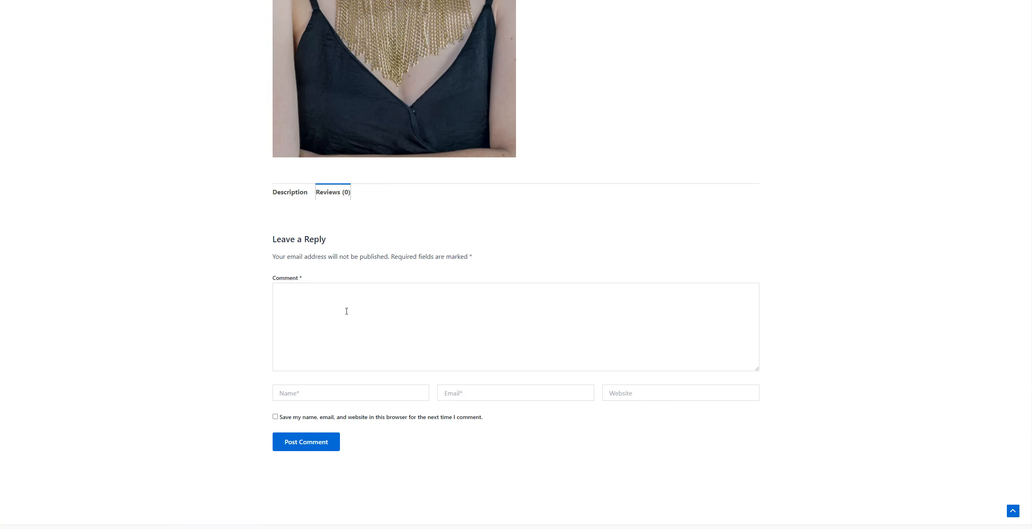
{"action": "left_click", "coordinate": [306, 442]}
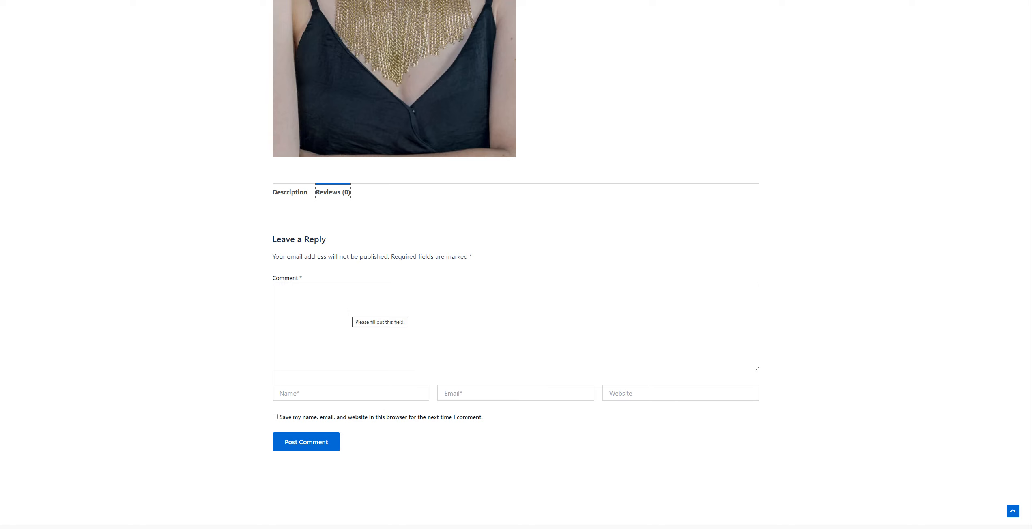
{"action": "mouse_move", "coordinate": [333, 295]}
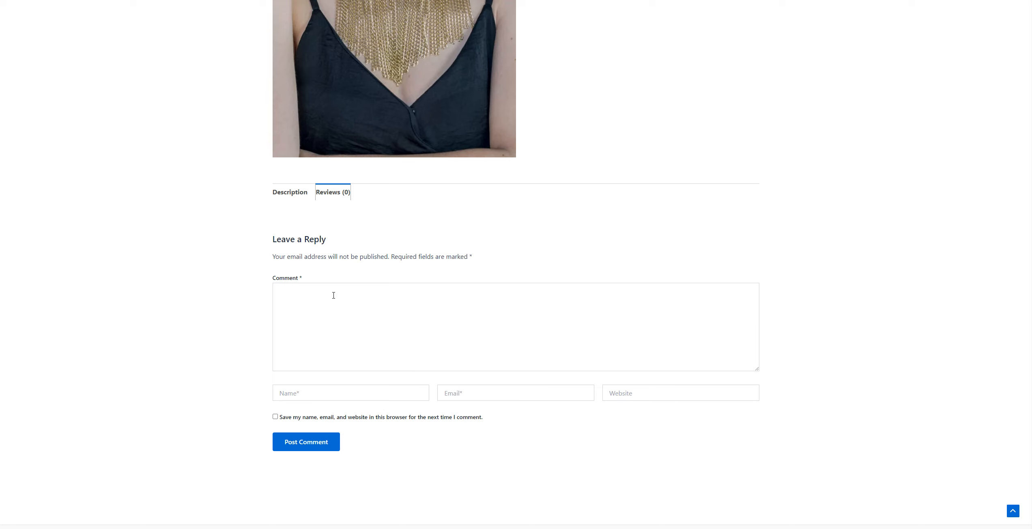
{"action": "mouse_move", "coordinate": [394, 317]}
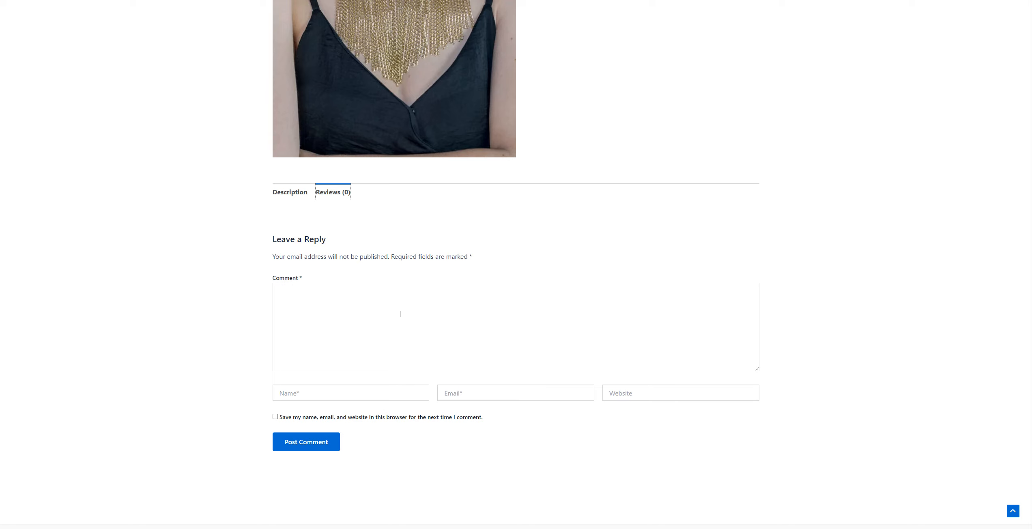
{"action": "left_click", "coordinate": [306, 442]}
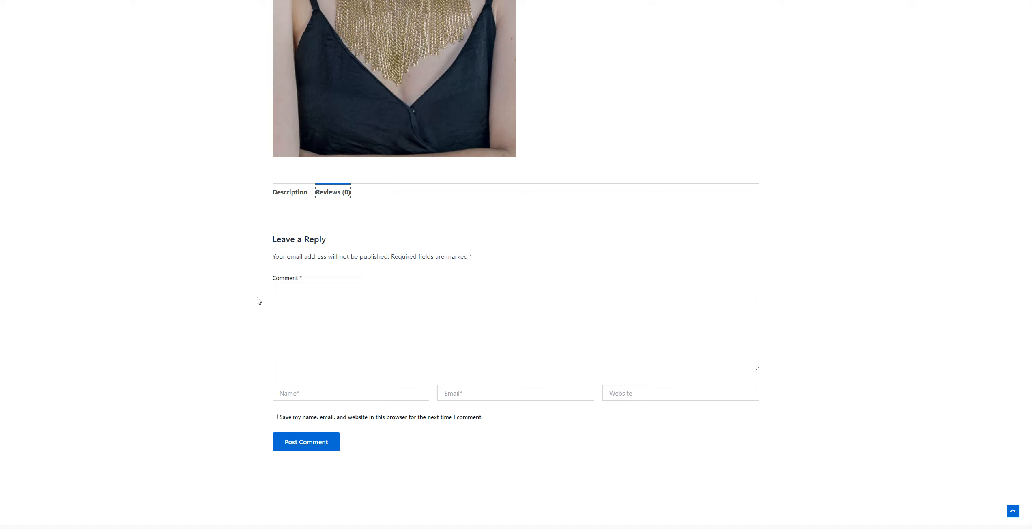
{"action": "scroll", "scroll_direction": "up", "scroll_amount": 3}
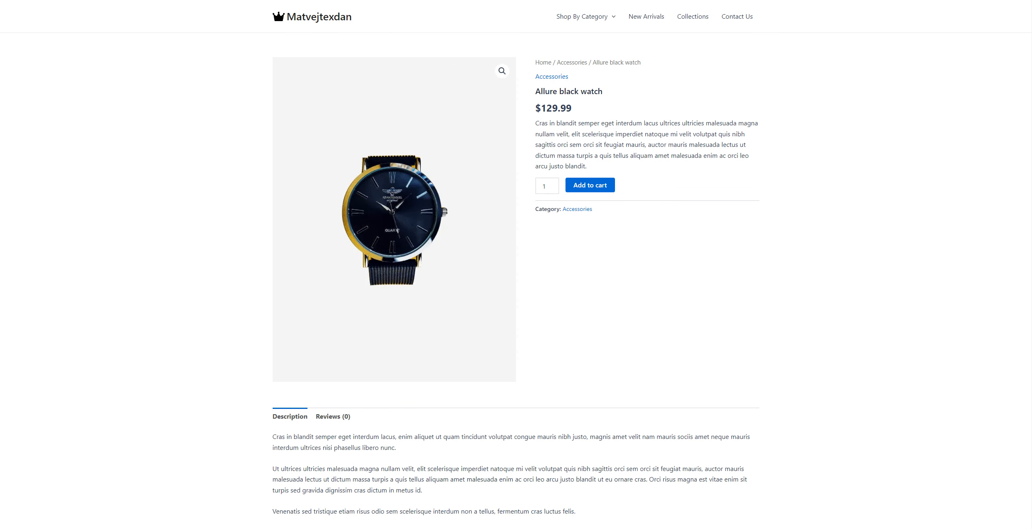
{"action": "mouse_move", "coordinate": [235, 187]}
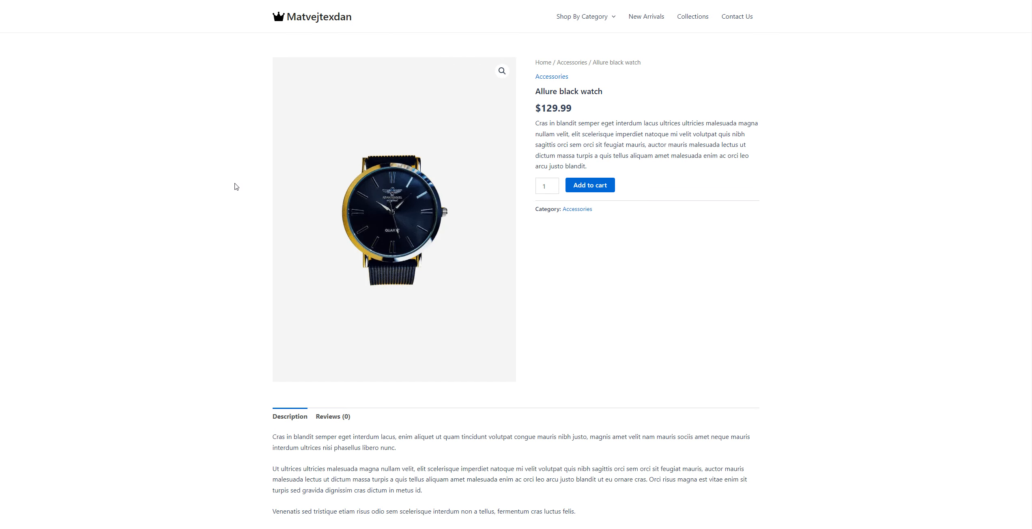
{"action": "mouse_move", "coordinate": [240, 187]}
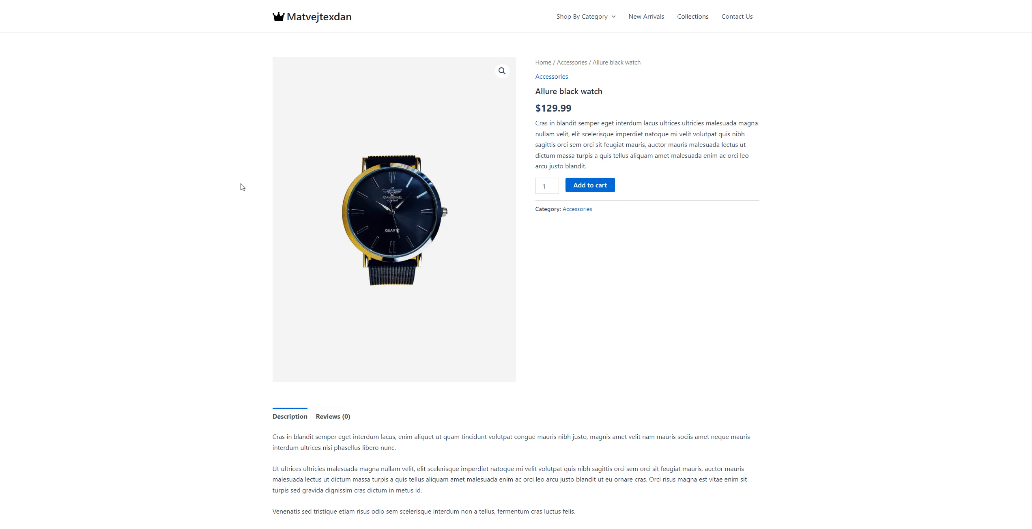
Confirm the watch has no reviews, then go to the Contact Us page.
{"action": "scroll", "scroll_direction": "down", "scroll_amount": 3}
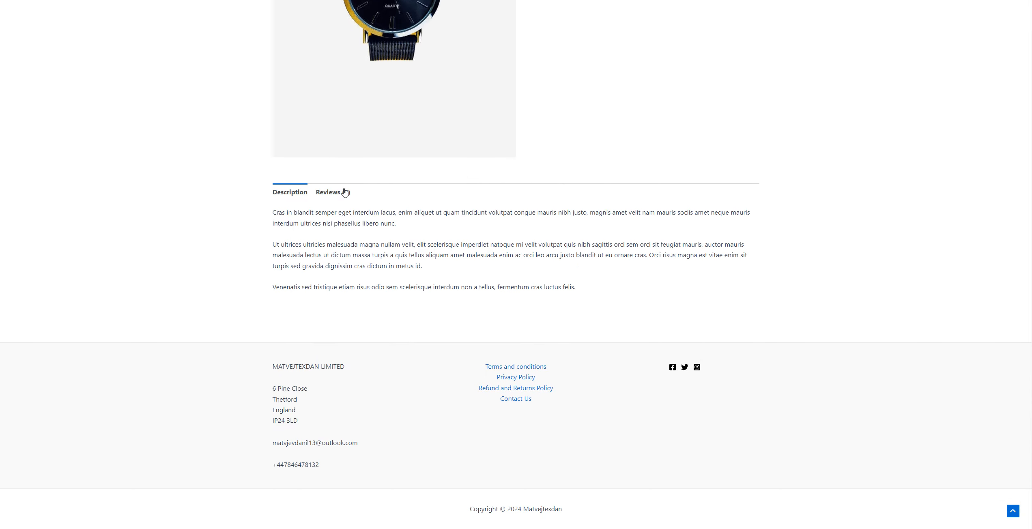
{"action": "left_click", "coordinate": [333, 192]}
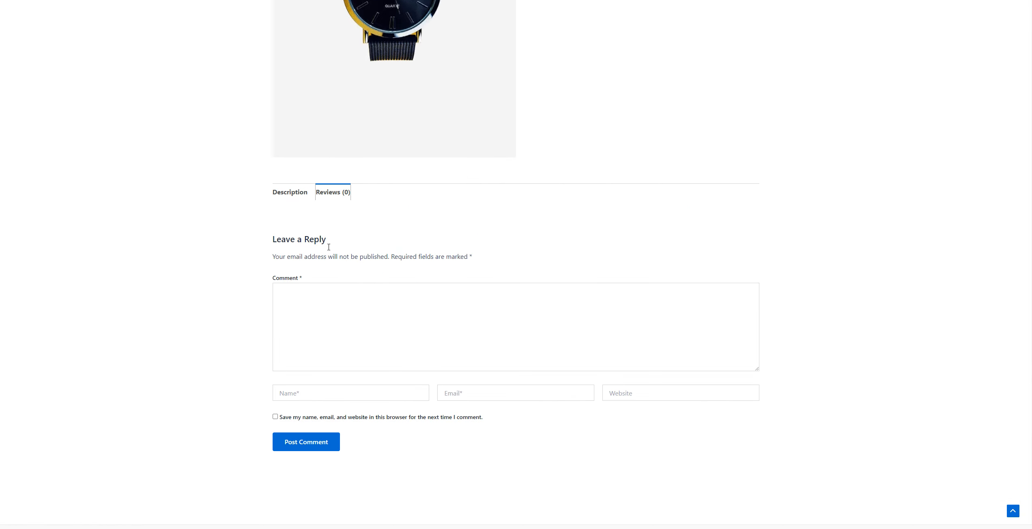
{"action": "left_click", "coordinate": [737, 16]}
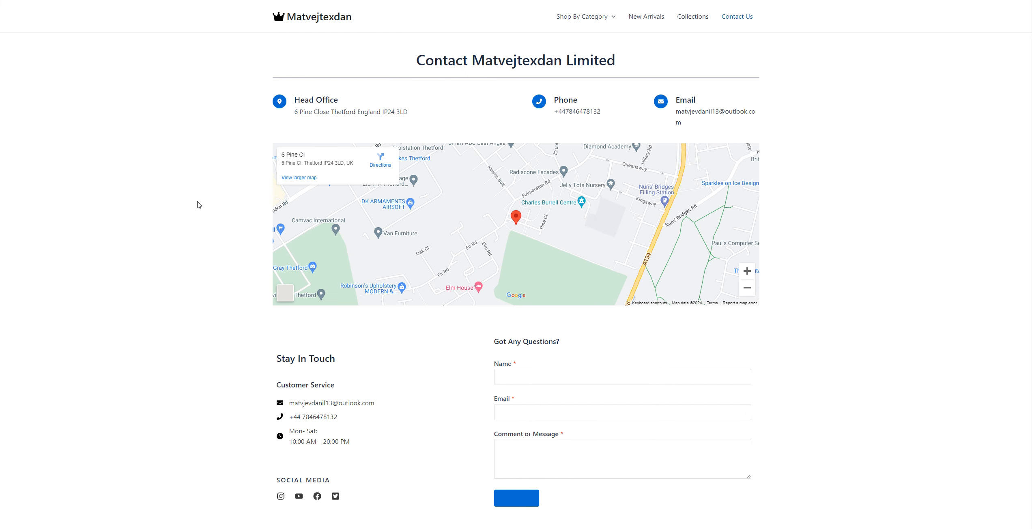
{"action": "scroll", "scroll_direction": "down", "scroll_amount": 3}
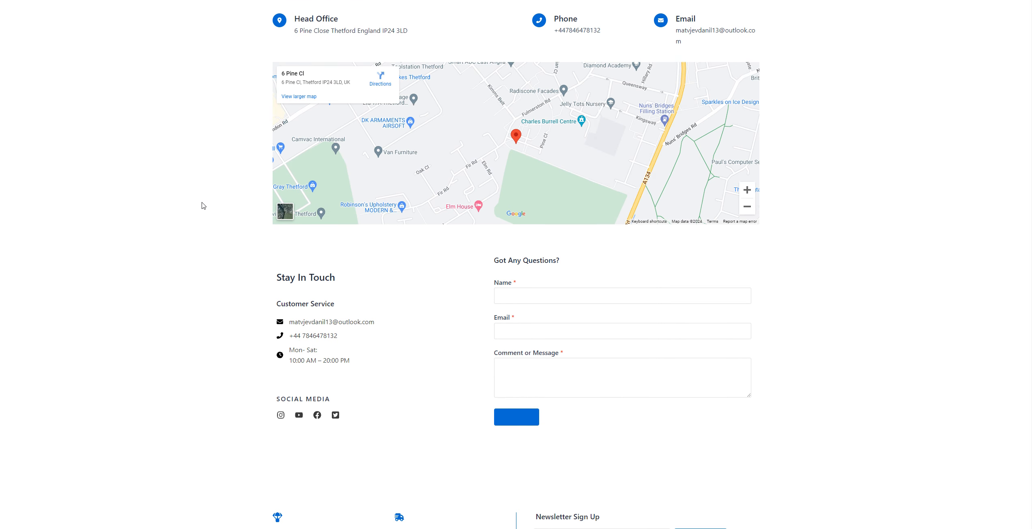
{"action": "scroll", "scroll_direction": "up", "scroll_amount": 3}
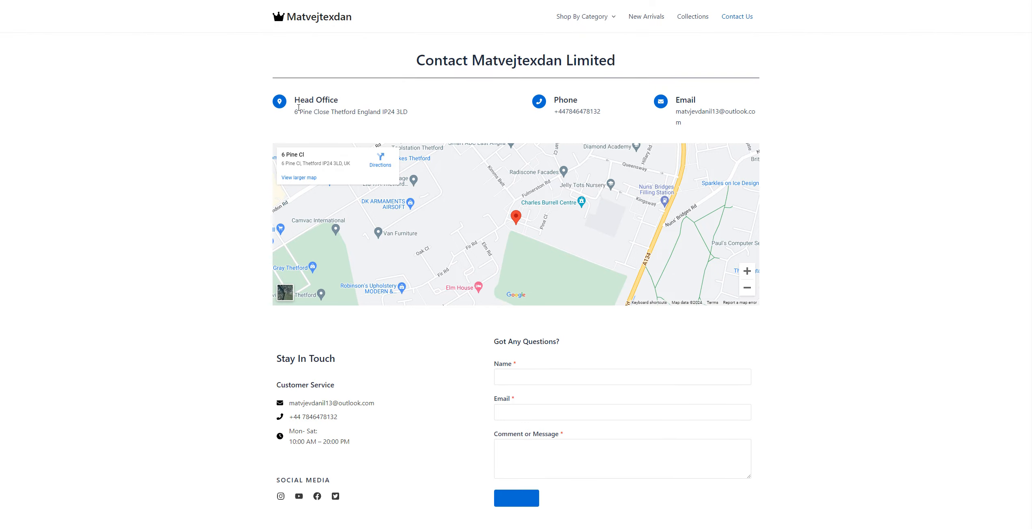
{"action": "mouse_move", "coordinate": [342, 114]}
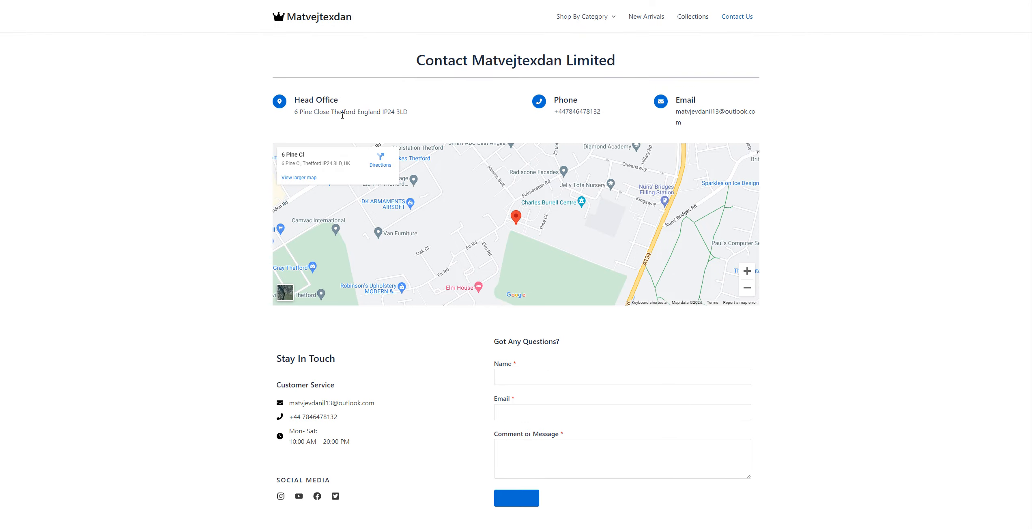
{"action": "mouse_move", "coordinate": [388, 119]}
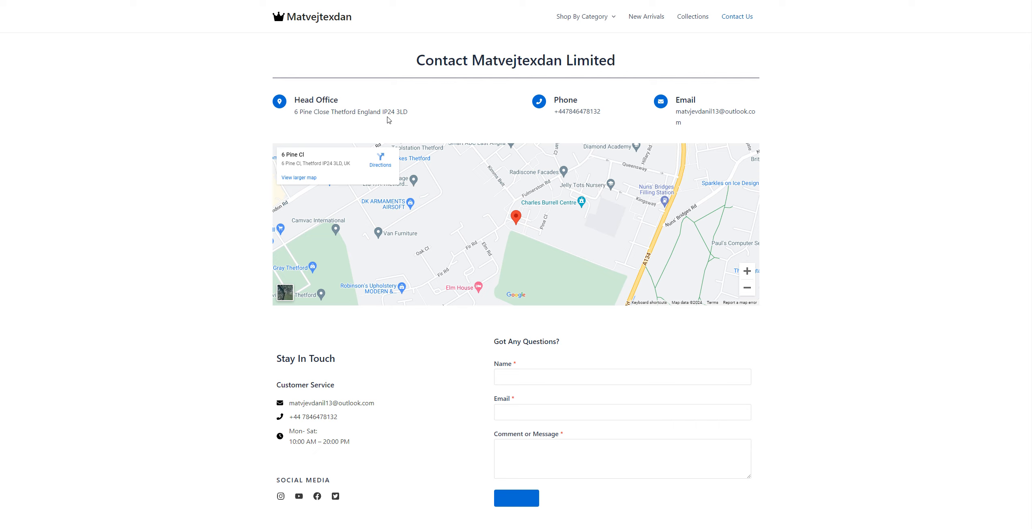
{"action": "mouse_move", "coordinate": [412, 123]}
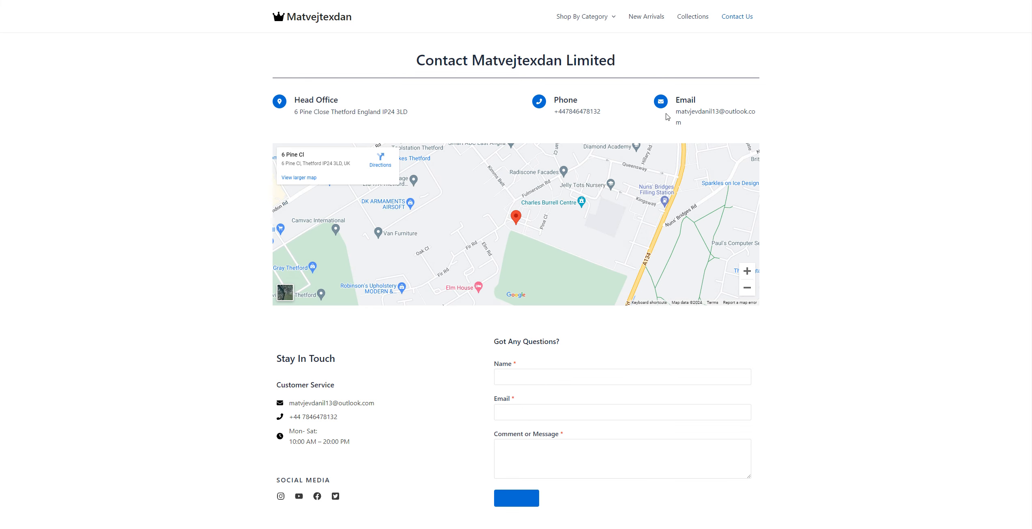
{"action": "double_click", "coordinate": [714, 112]}
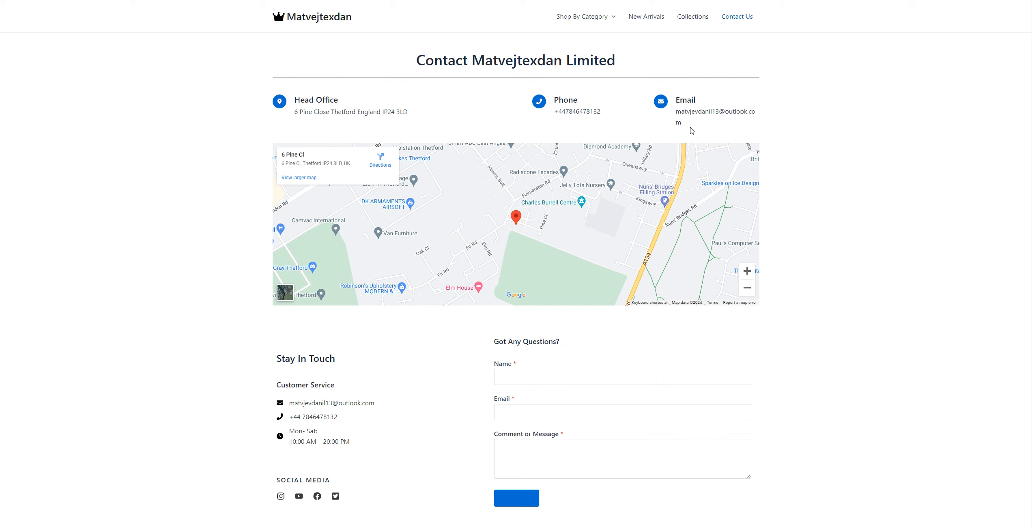
{"action": "scroll", "scroll_direction": "down", "scroll_amount": 3}
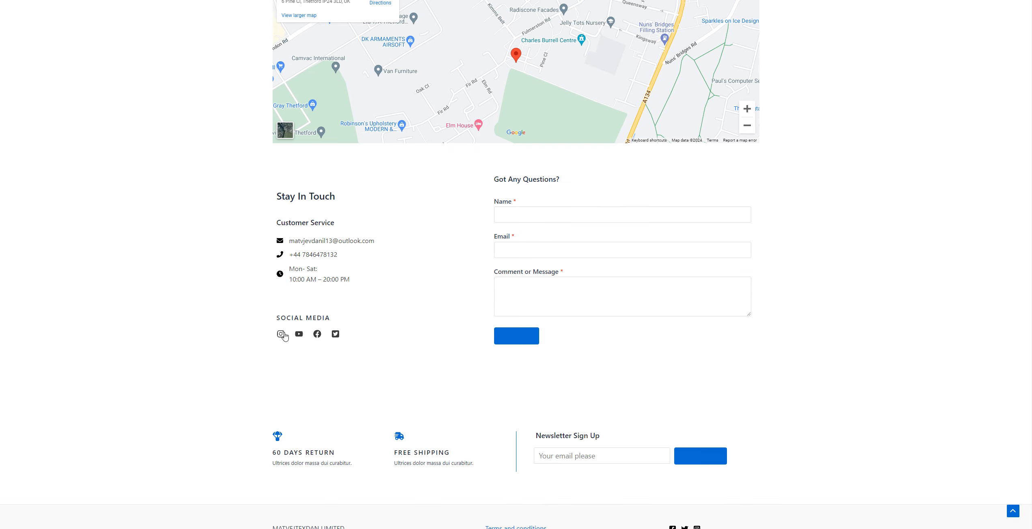
{"action": "mouse_move", "coordinate": [298, 340]}
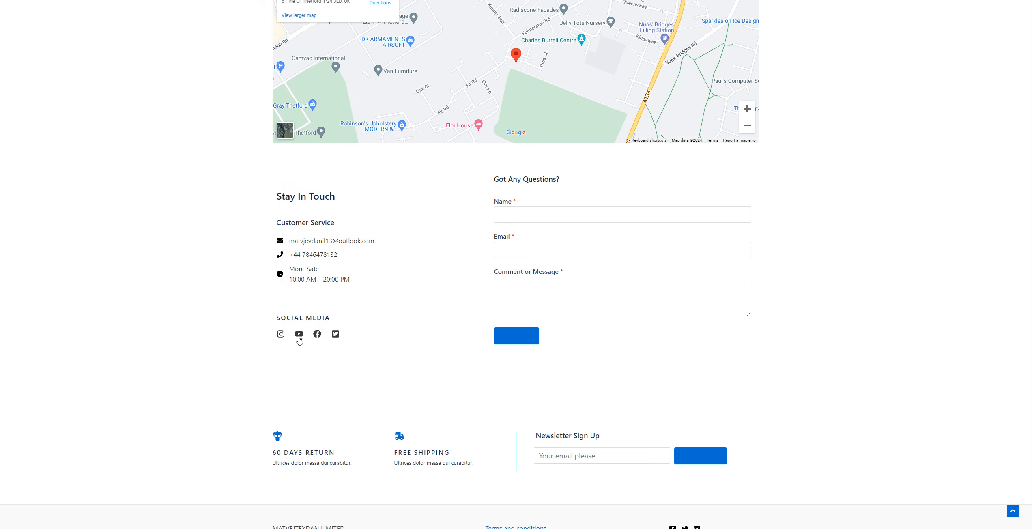
{"action": "mouse_move", "coordinate": [185, 44]}
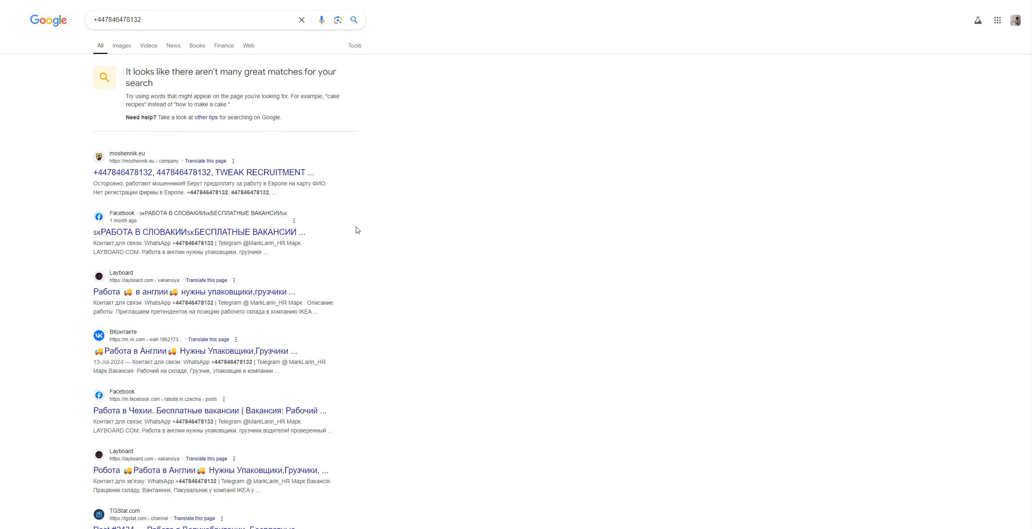
{"action": "mouse_move", "coordinate": [352, 230]}
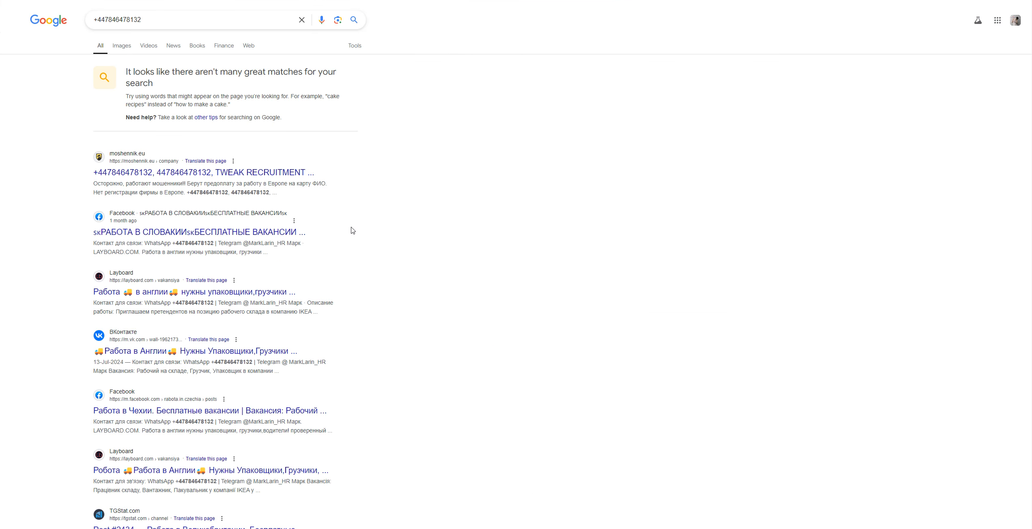
{"action": "mouse_move", "coordinate": [149, 45]}
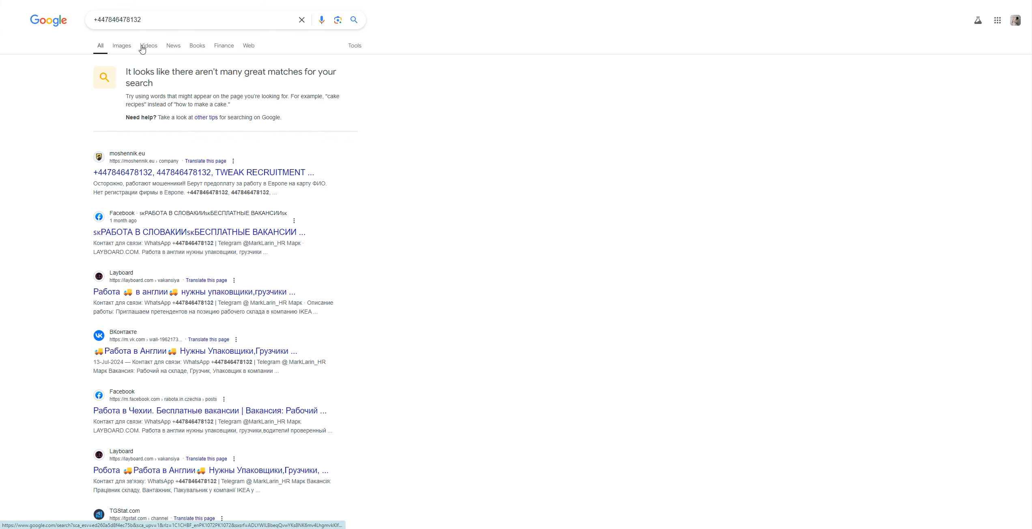
{"action": "scroll", "scroll_direction": "down", "scroll_amount": 3}
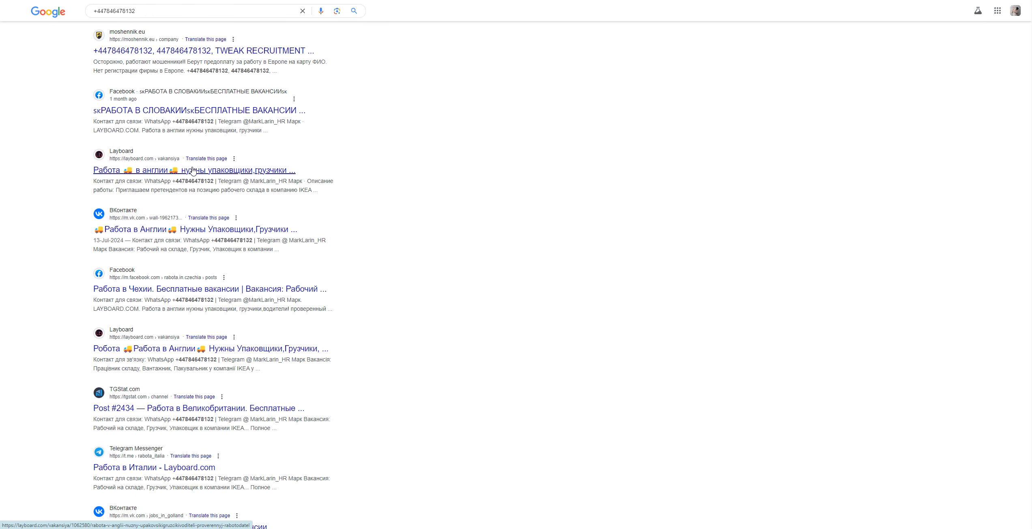
{"action": "scroll", "scroll_direction": "up", "scroll_amount": 3}
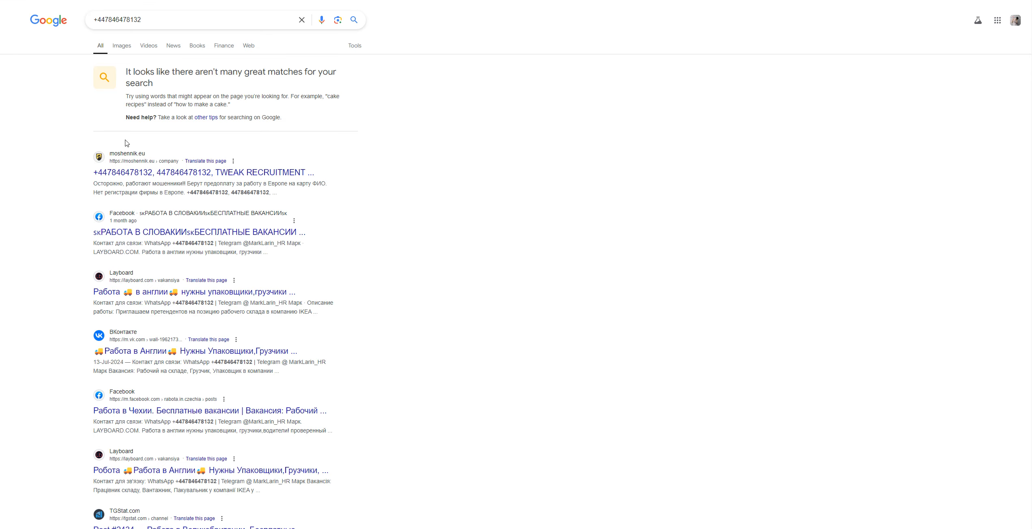
{"action": "scroll", "scroll_direction": "down", "scroll_amount": 3}
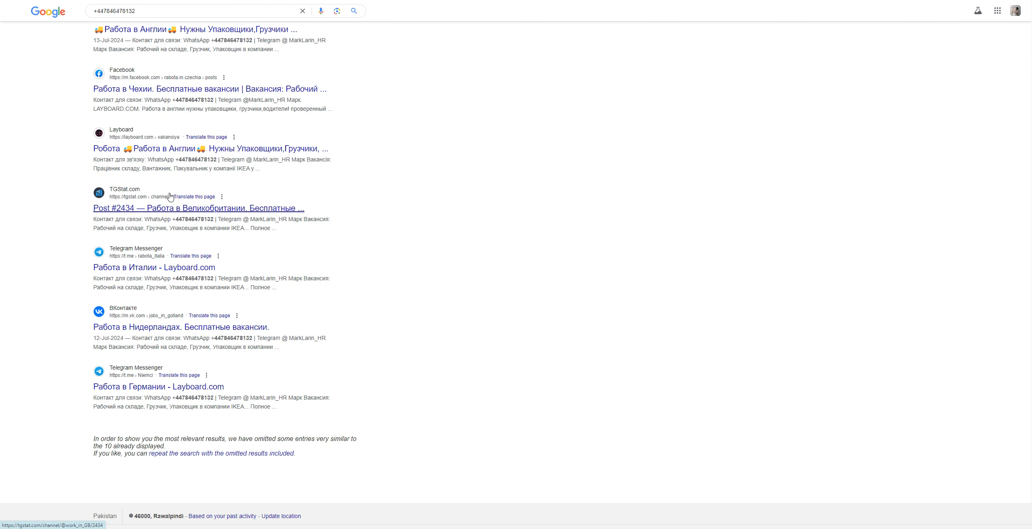
{"action": "scroll", "scroll_direction": "up", "scroll_amount": 3}
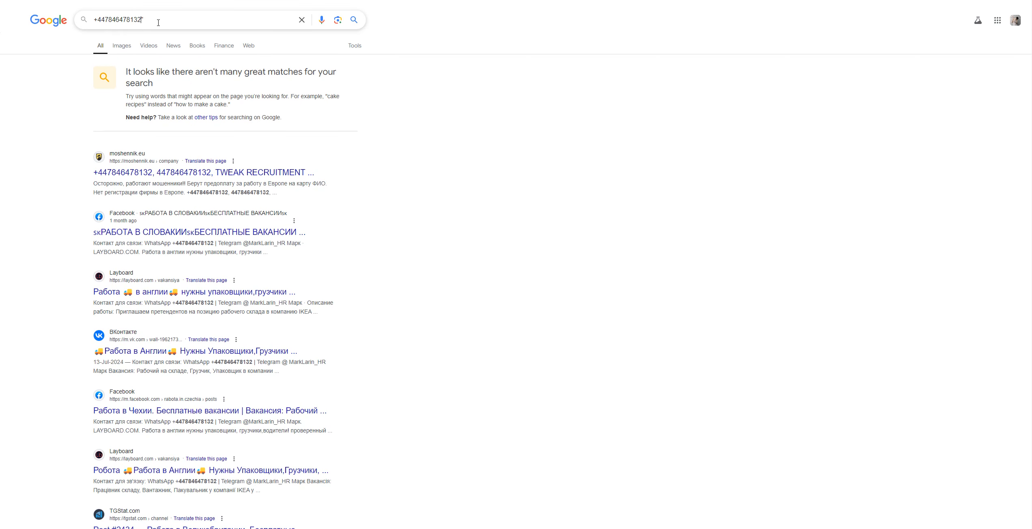
Search the phone number in quotation marks and scroll the exact-phrase results.
{"action": "type", "text": "\""}
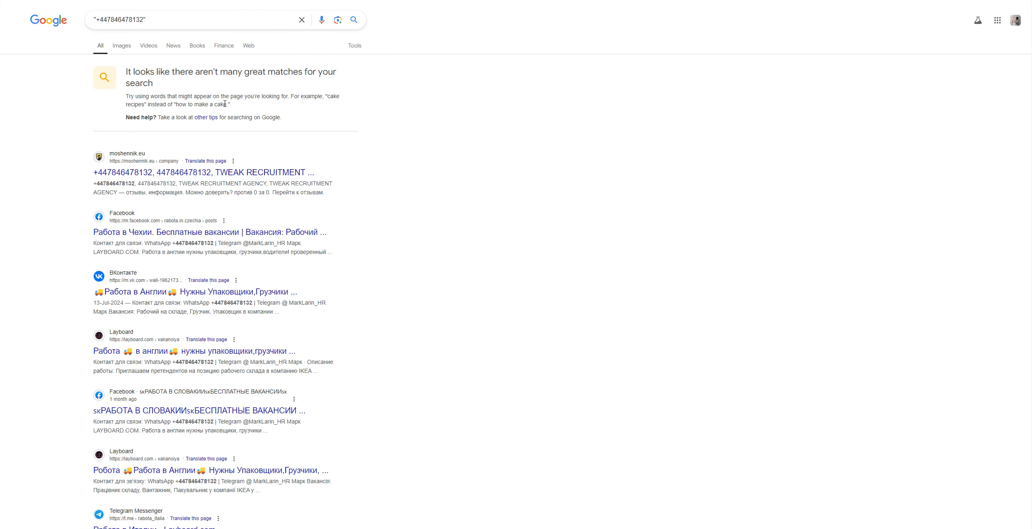
{"action": "scroll", "scroll_direction": "down", "scroll_amount": 3}
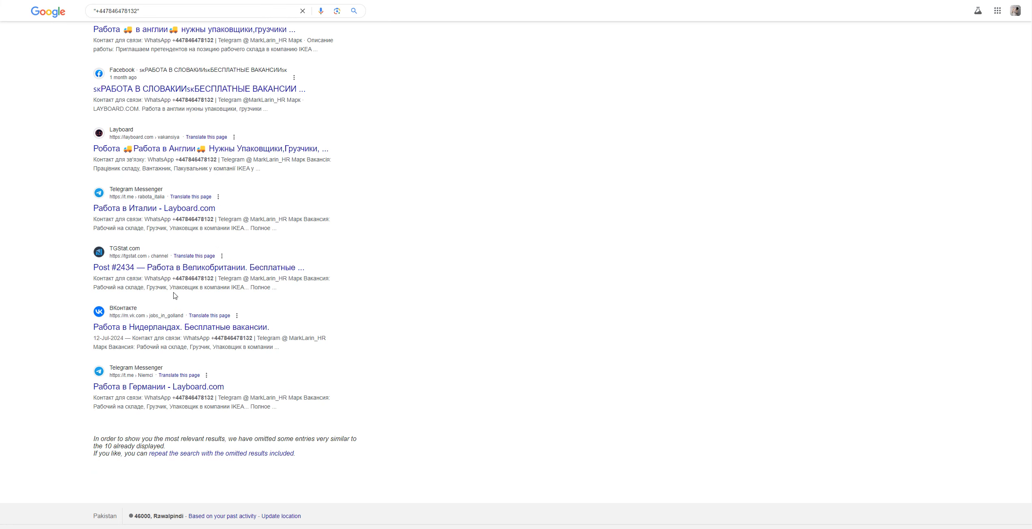
{"action": "mouse_move", "coordinate": [385, 264]}
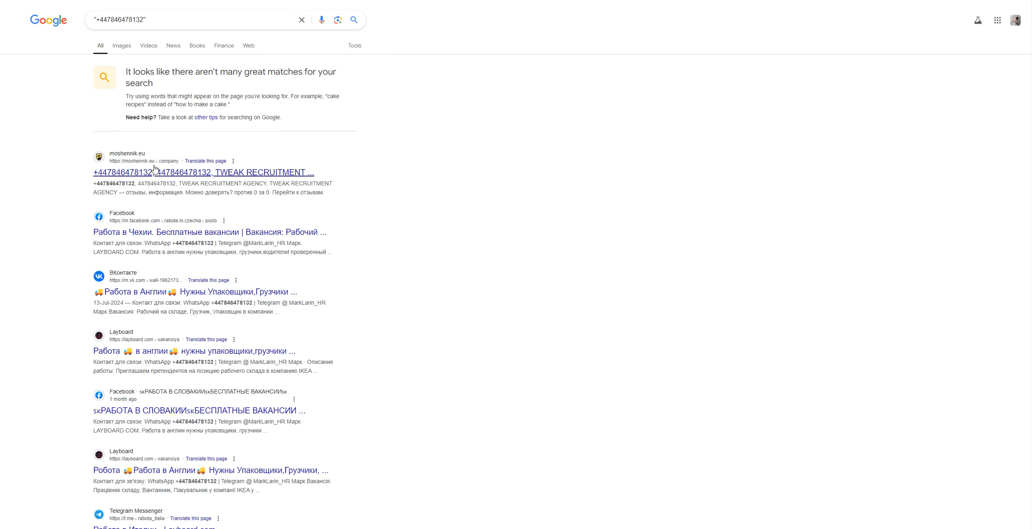
{"action": "mouse_move", "coordinate": [278, 235]}
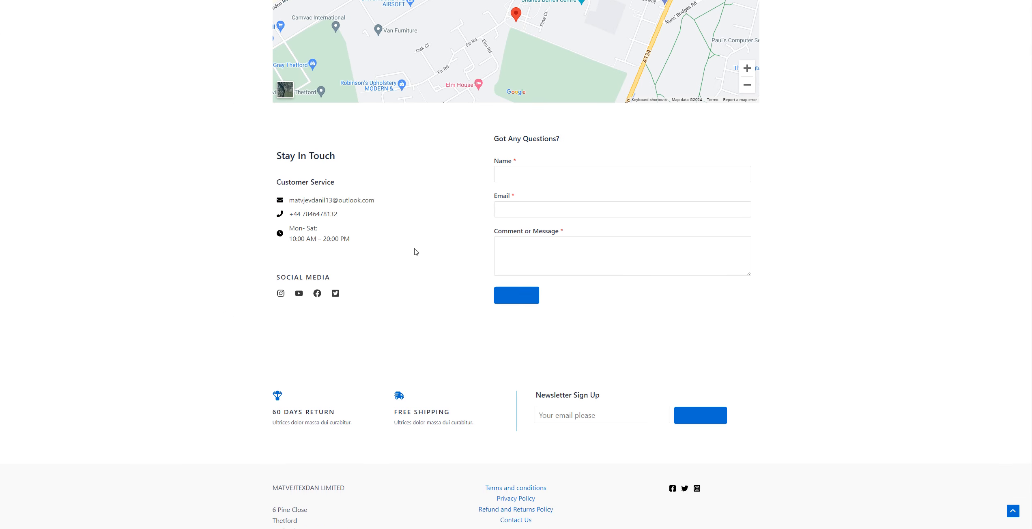
{"action": "mouse_move", "coordinate": [351, 269]}
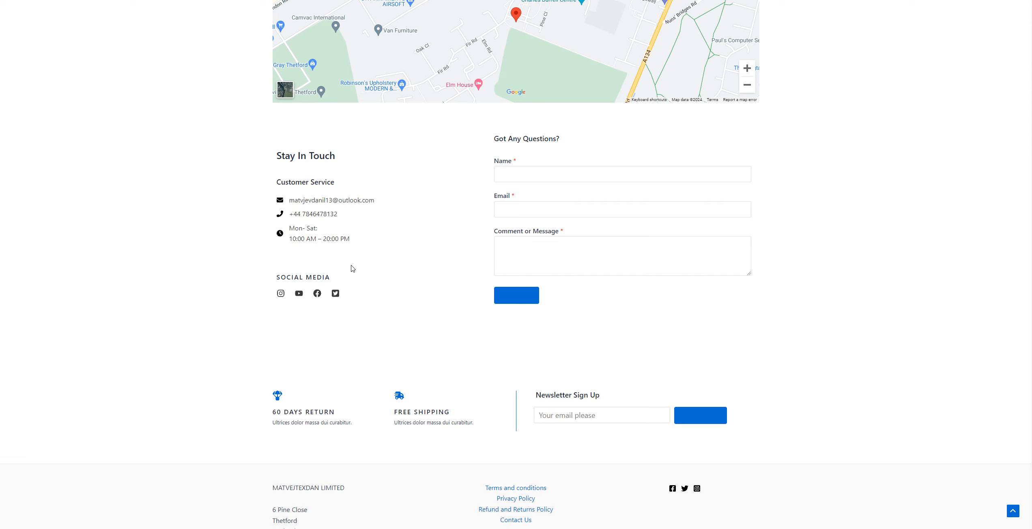
{"action": "mouse_move", "coordinate": [423, 277]}
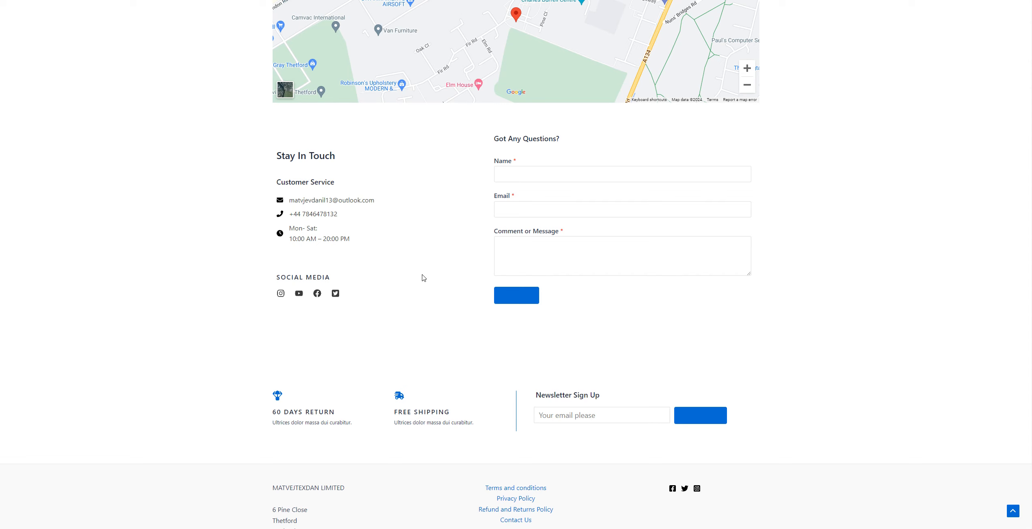